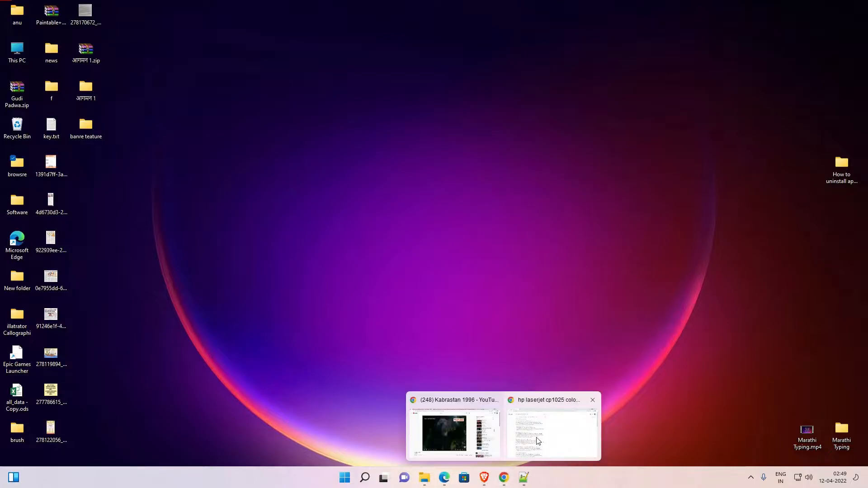
Return to the Chrome tab with the 'hp laserjet cp1025 color printer driver' results.
click(552, 433)
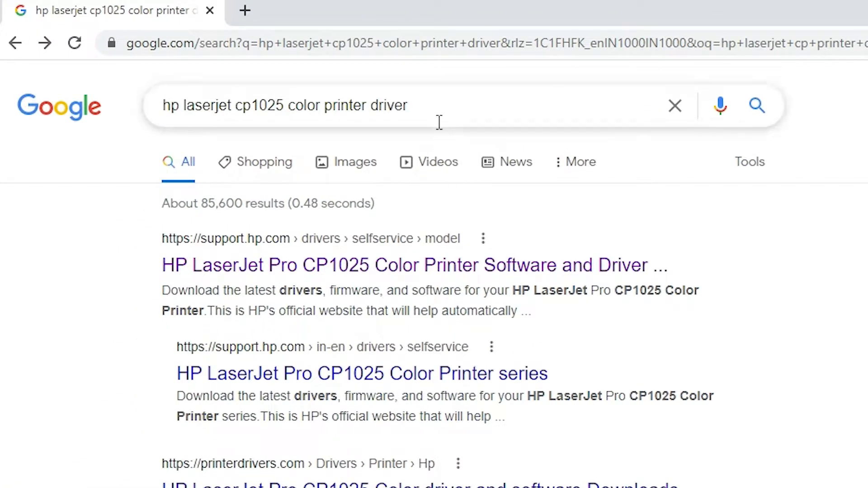
mouse_move(438, 103)
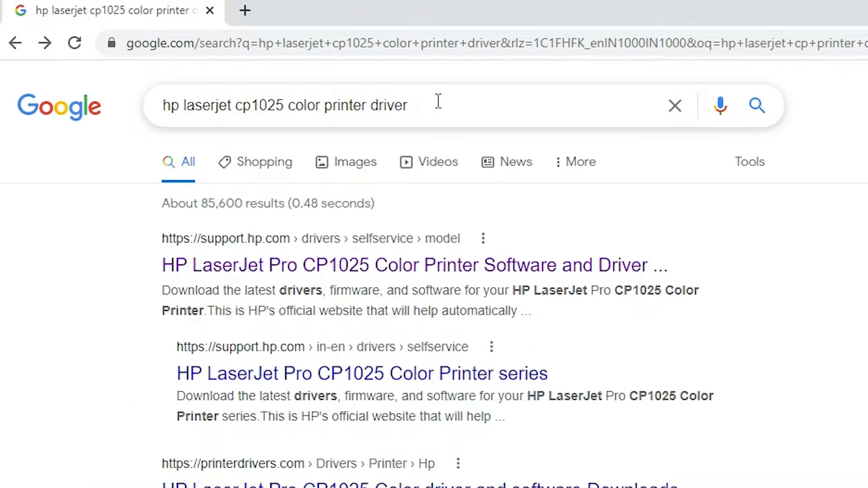
click(283, 106)
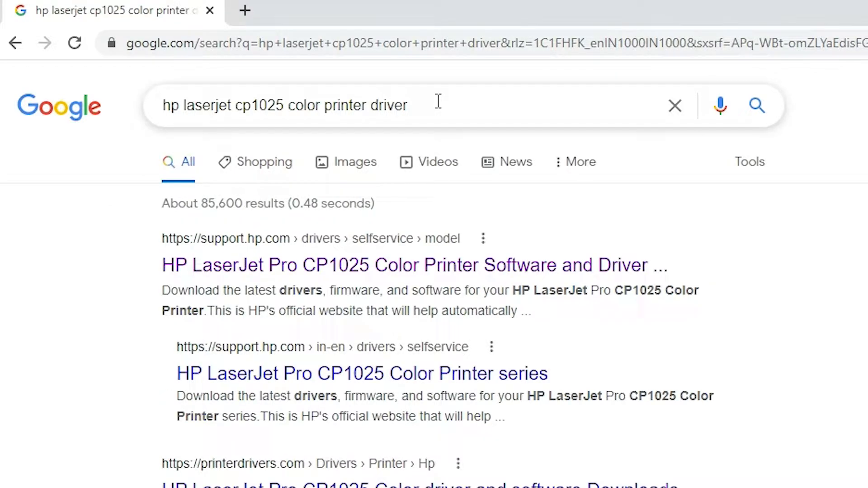
mouse_move(260, 265)
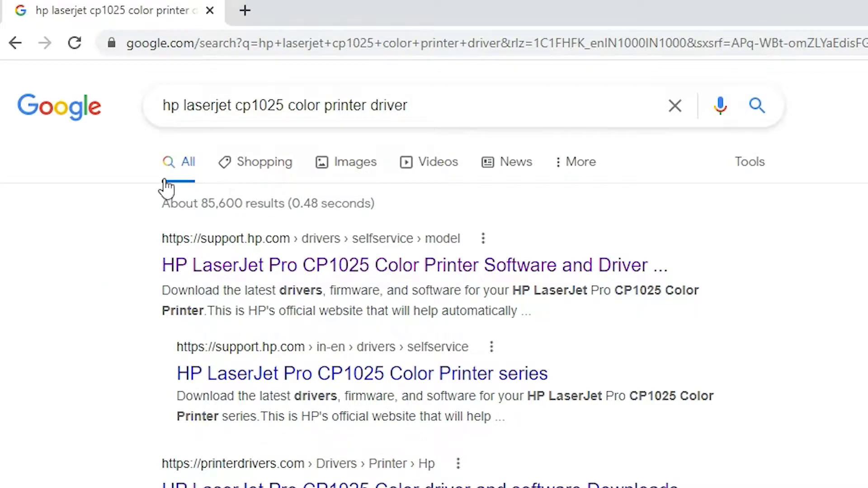
mouse_move(249, 265)
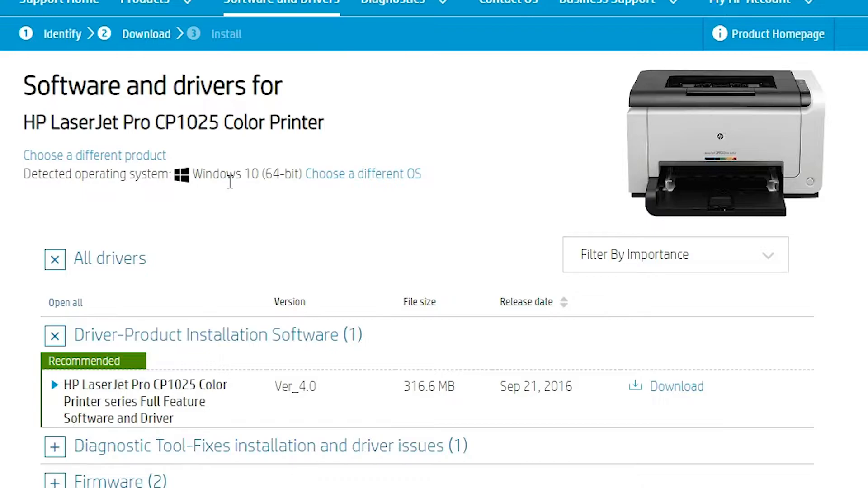
mouse_move(229, 191)
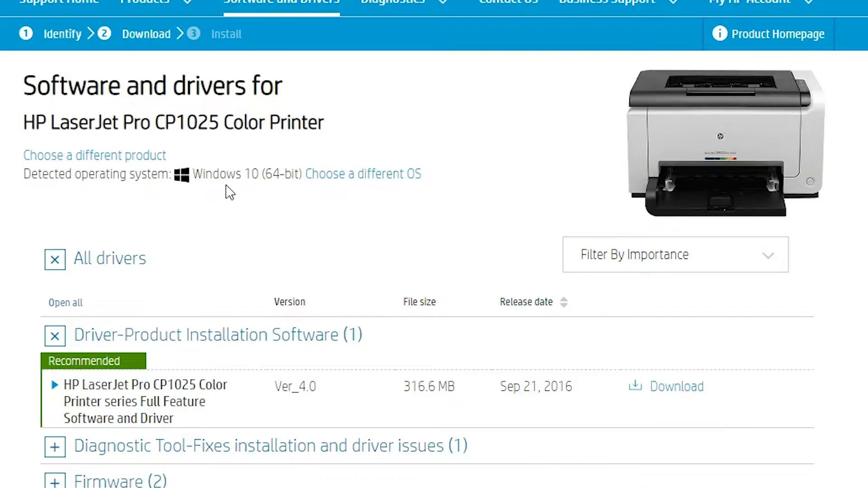
mouse_move(244, 210)
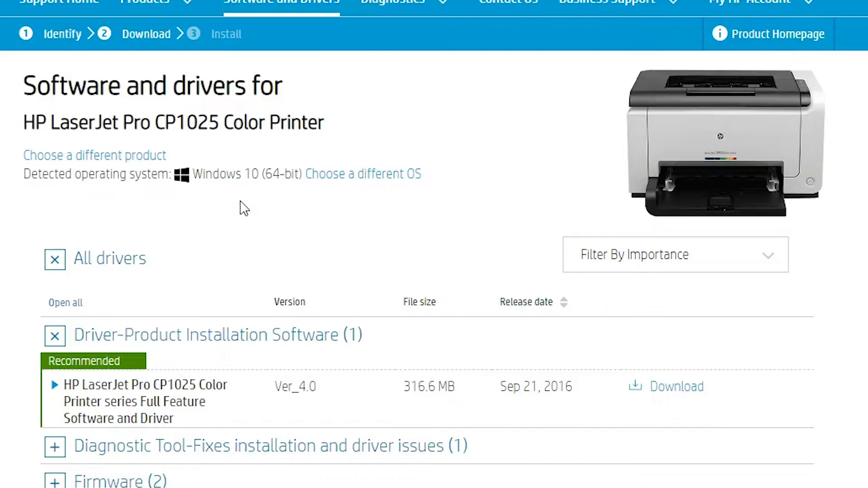
Download the Full Feature Software and Driver package, LJCP1025_Series_Full_Solution_Ver4.exe.
scroll(down, 3)
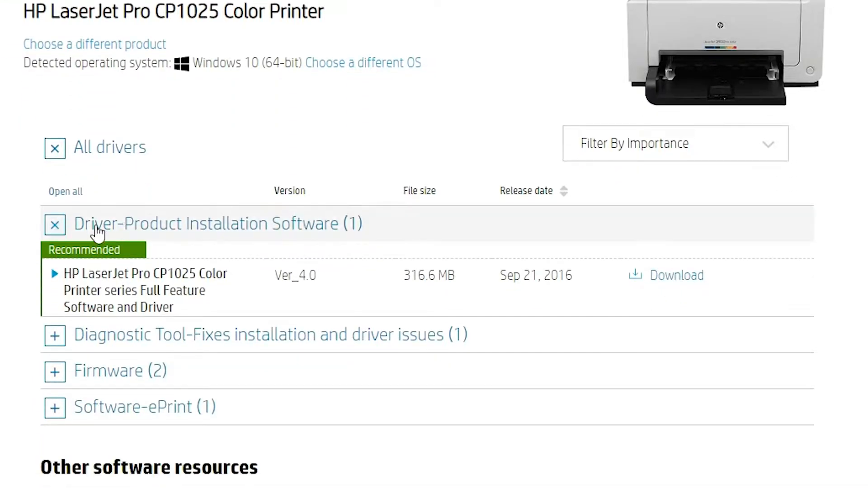
mouse_move(245, 232)
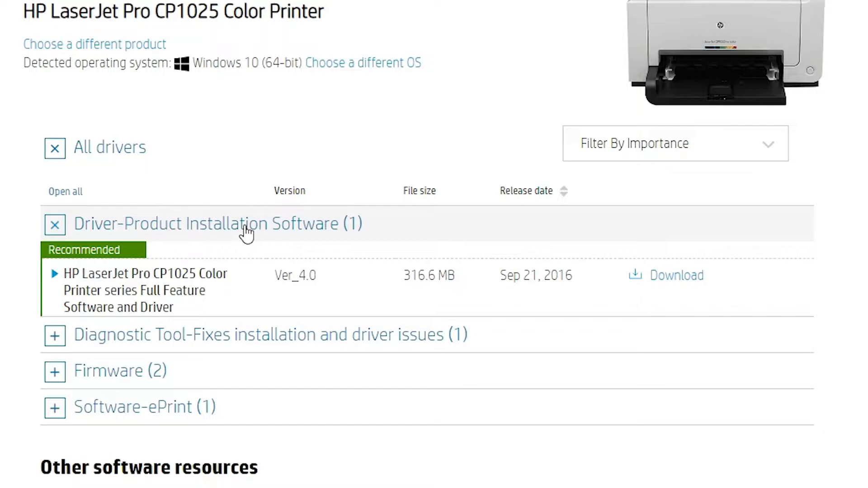
mouse_move(664, 285)
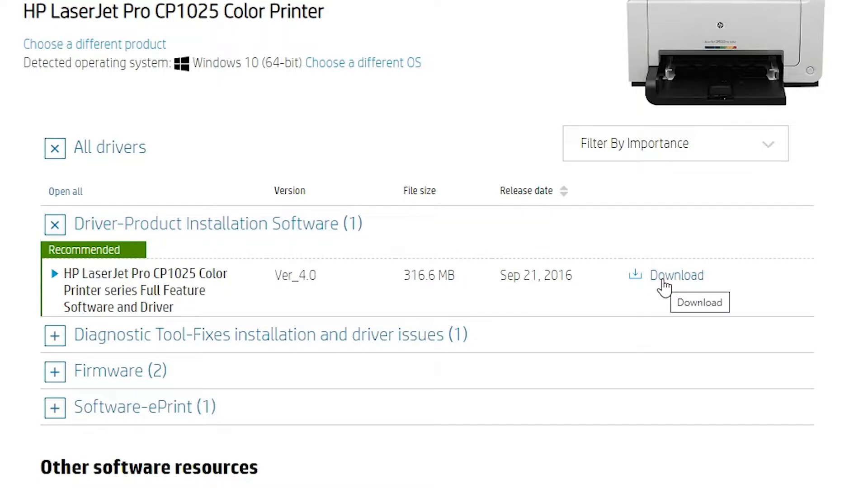
click(675, 274)
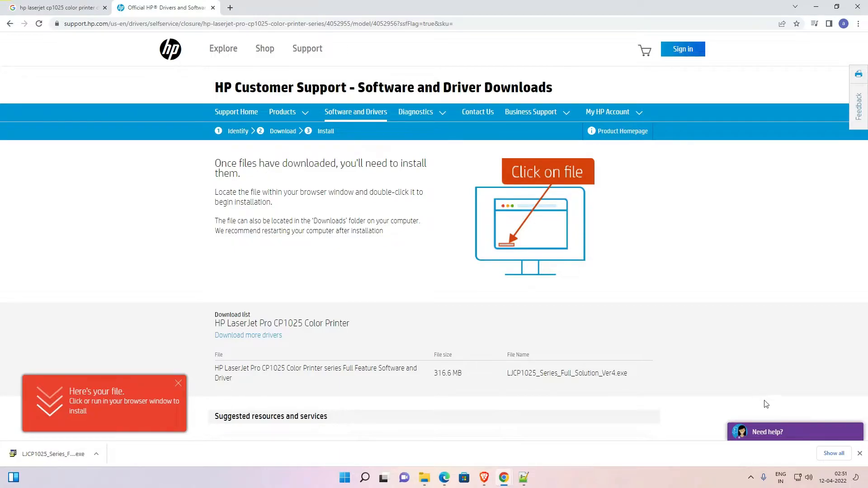
Show the downloaded LJCP1025 installer in its folder from Chrome's downloads list.
click(834, 453)
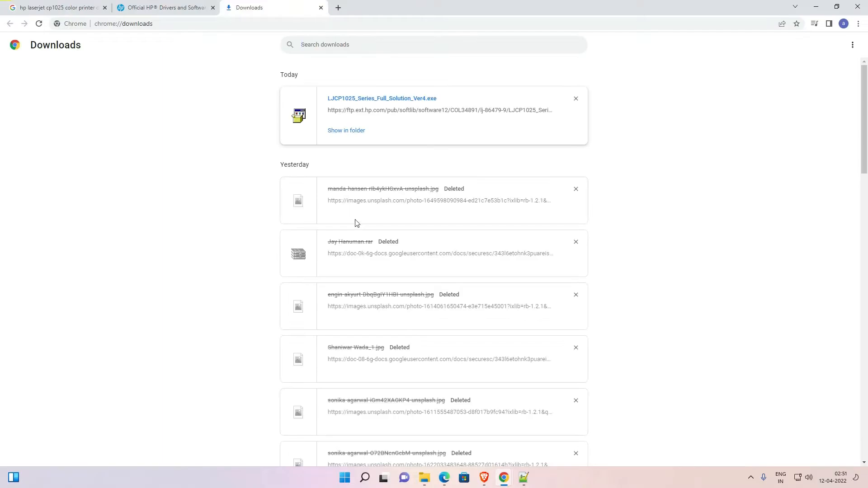
mouse_move(354, 135)
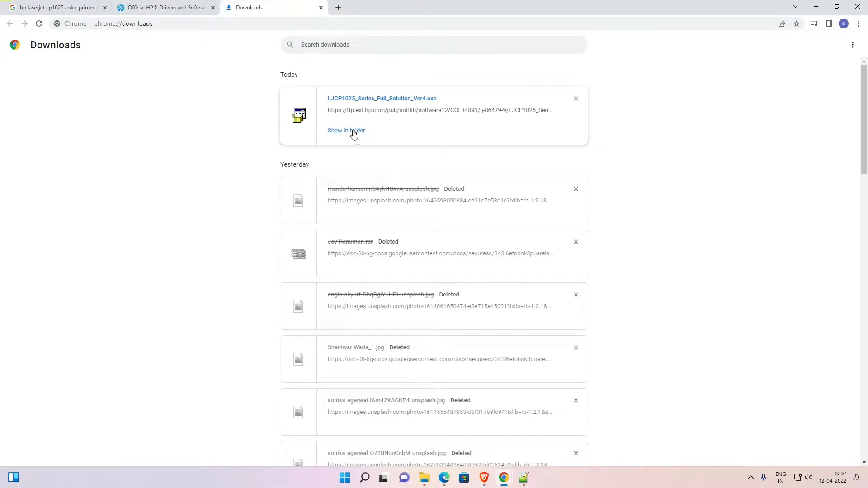
click(346, 130)
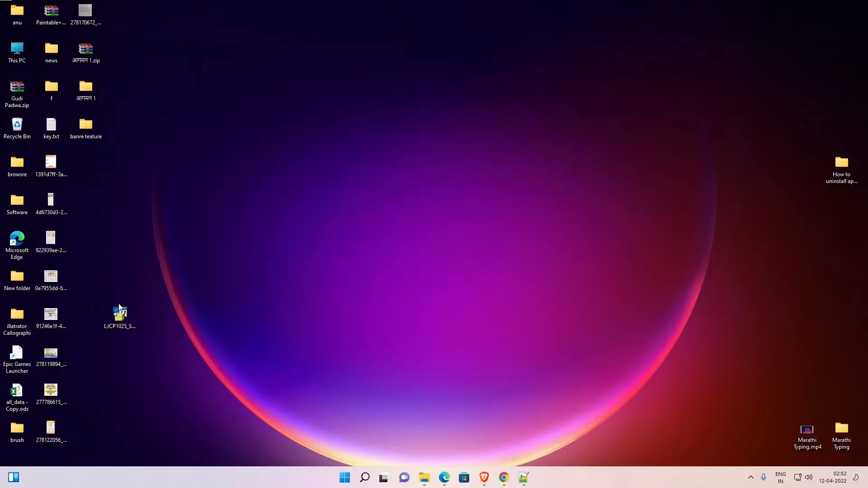
Choose WinRAR's Extract files... for the installer .exe from its full context menu.
click(121, 313)
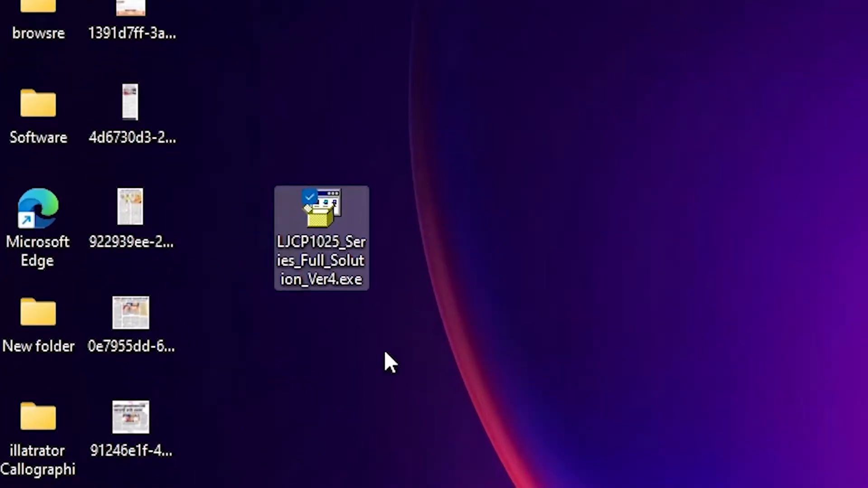
mouse_move(555, 396)
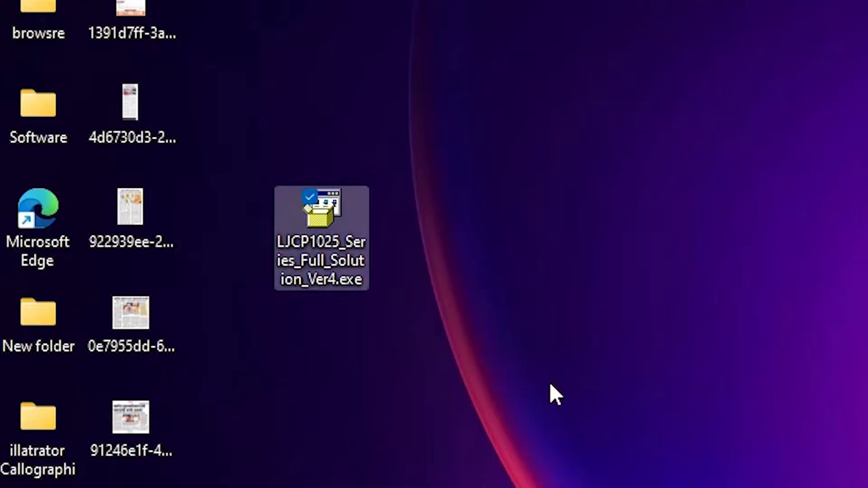
mouse_move(376, 279)
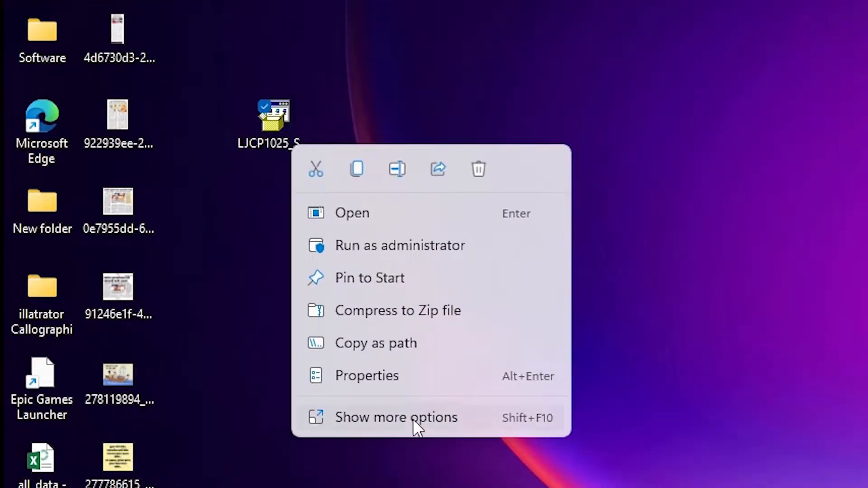
click(395, 418)
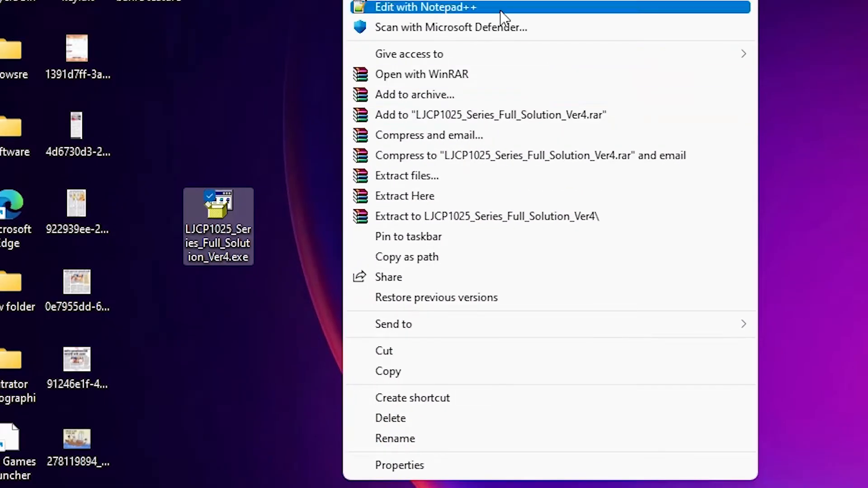
mouse_move(406, 176)
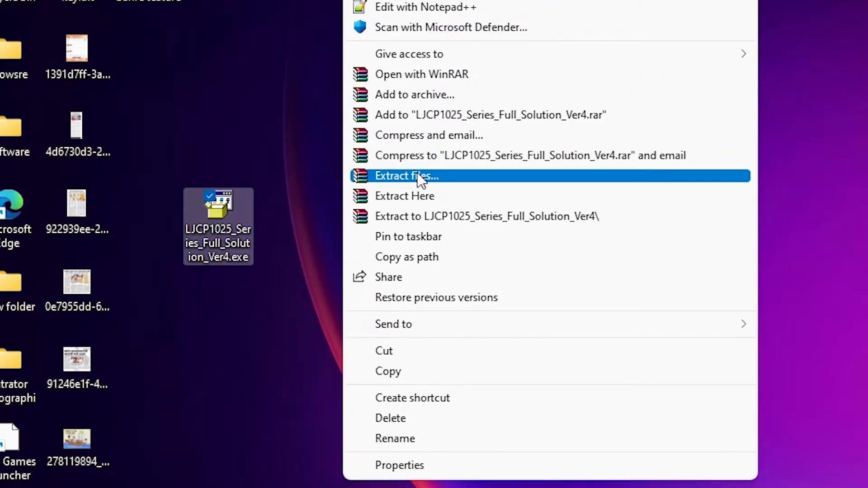
click(407, 176)
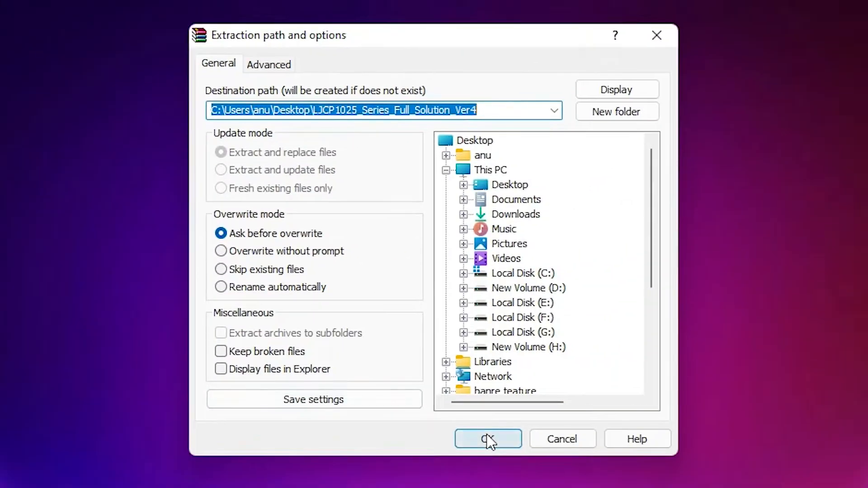
Extract the installer into the default LJCP1025_Series_Full_Solution_Ver4 folder on the Desktop.
click(487, 439)
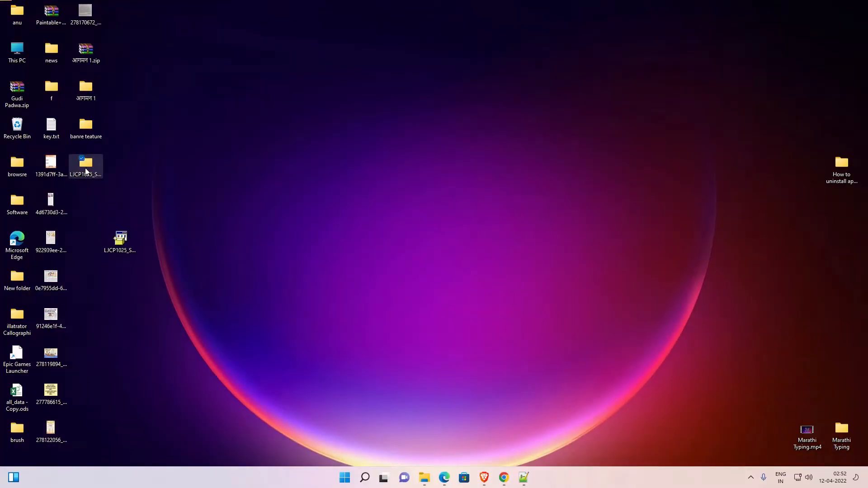
Review the extracted LJCP1025 folder's contents, including setup.exe, then close it.
double_click(85, 163)
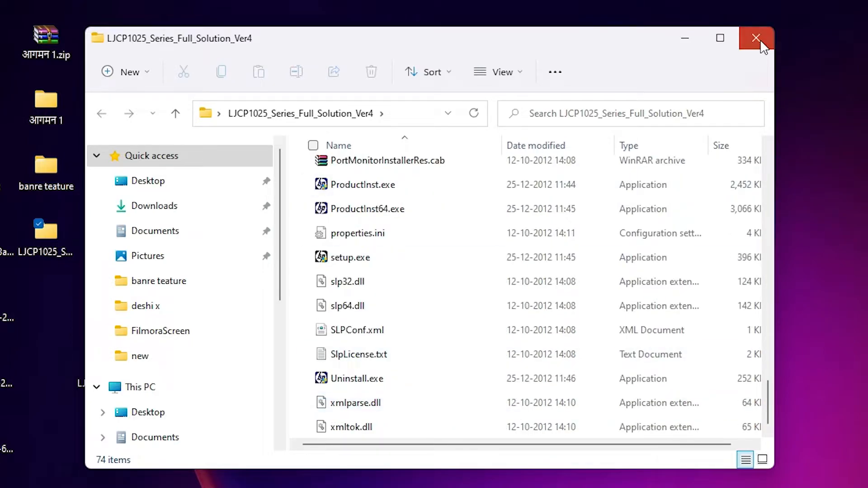
click(757, 38)
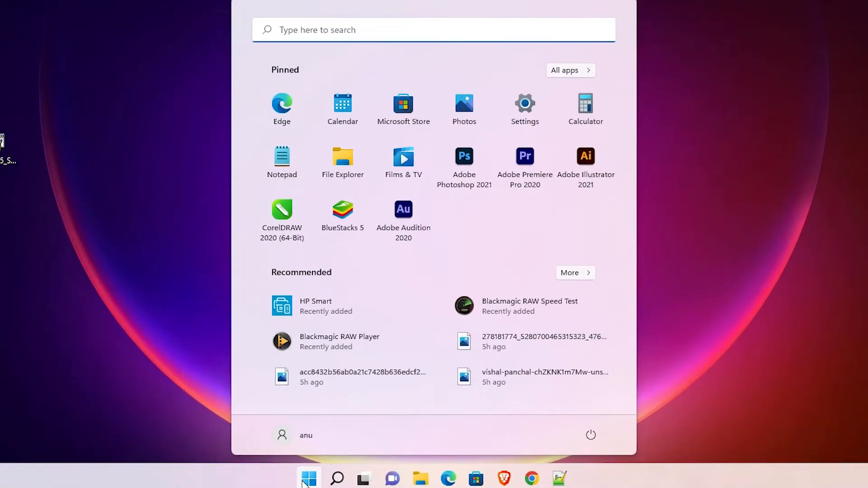
Search Start for 'control Panel' to reach Devices and Printers.
text(control Panel)
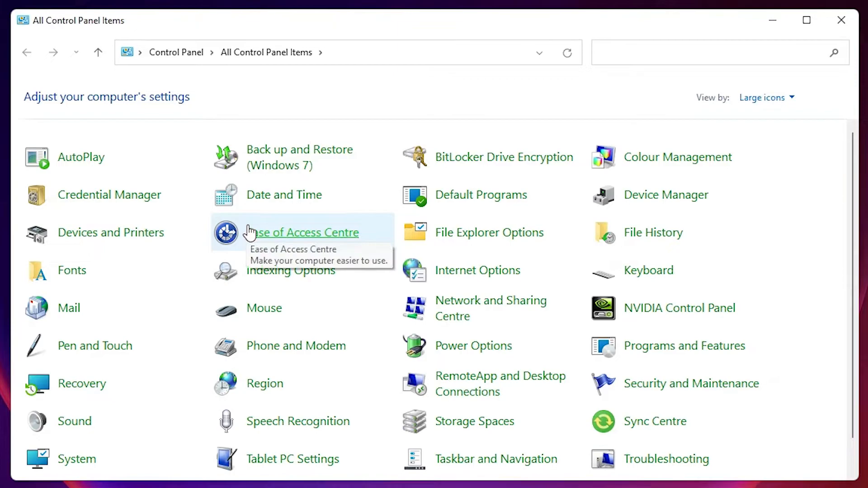
mouse_move(110, 233)
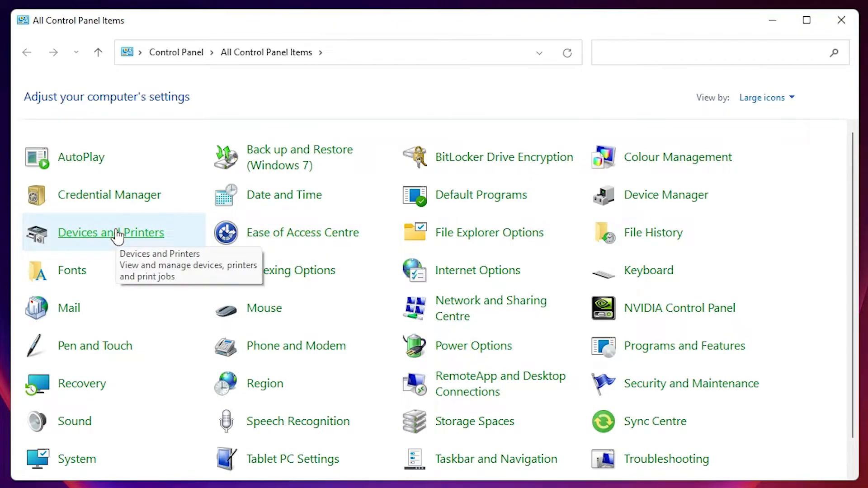
mouse_move(96, 230)
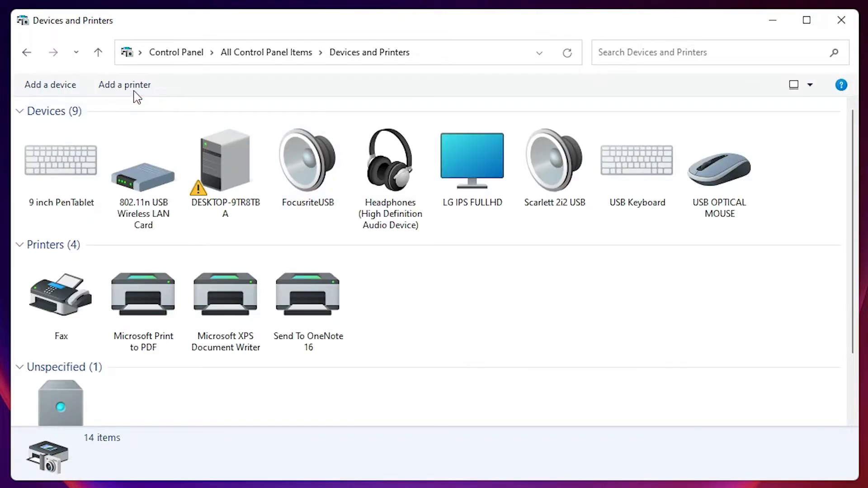
mouse_move(124, 85)
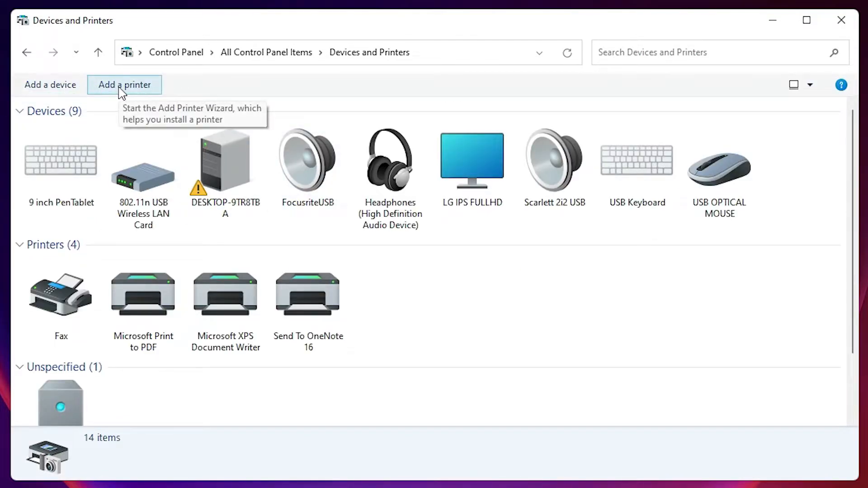
Add an unlisted printer and choose the local printer with manual settings option.
click(125, 85)
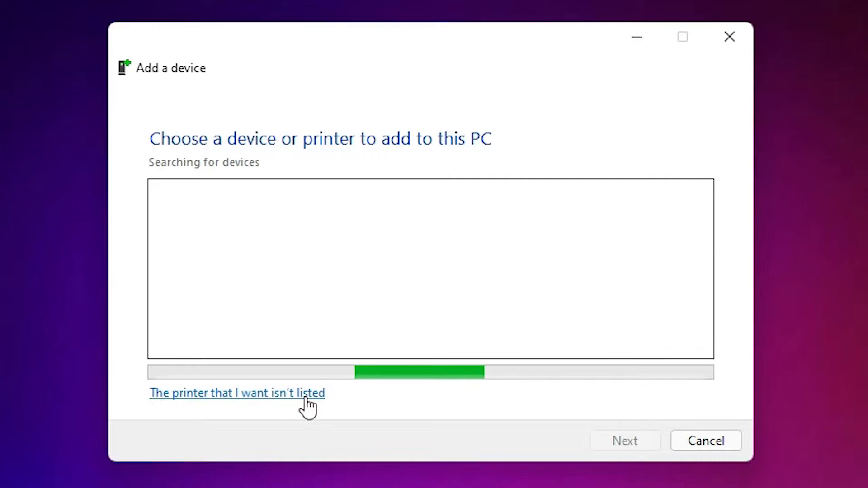
click(237, 394)
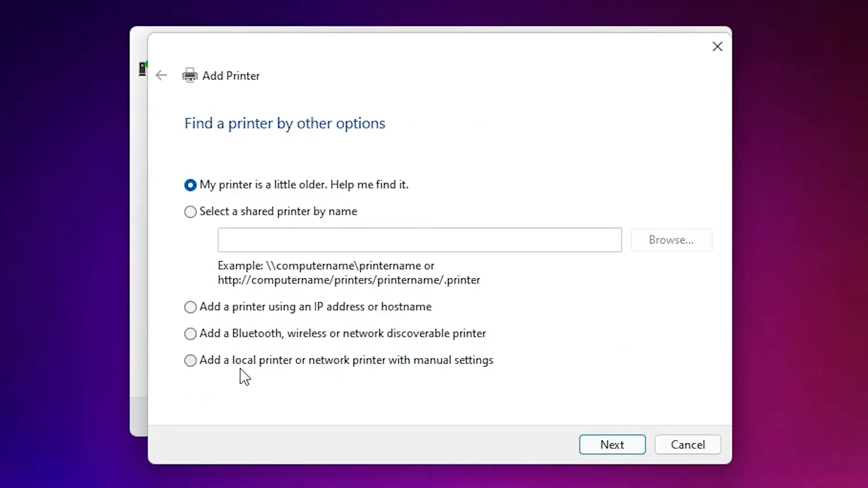
mouse_move(454, 375)
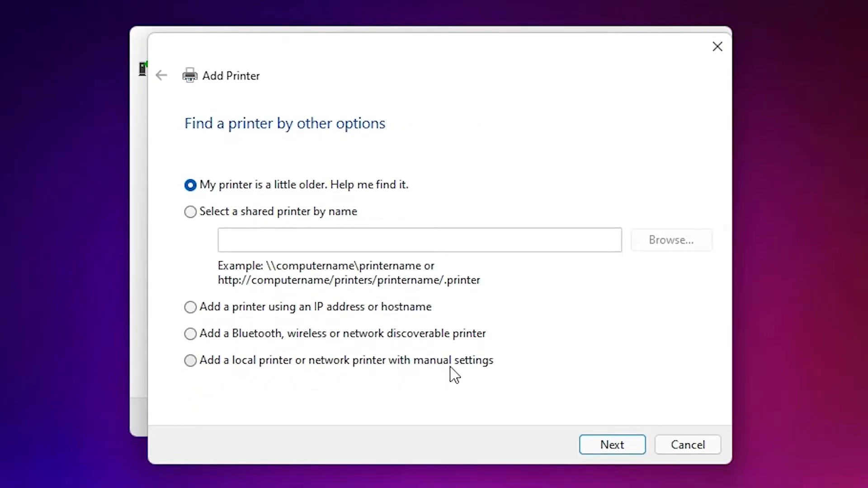
click(190, 361)
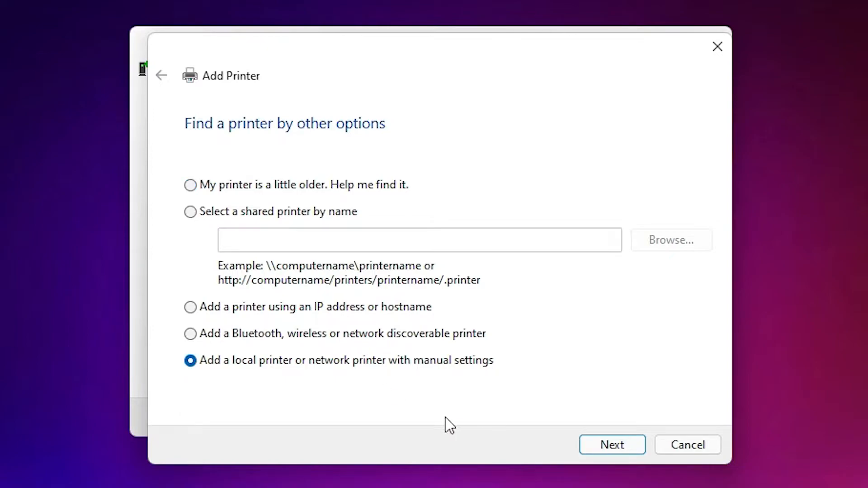
Use existing port USB001 (Virtual printer port for USB) and continue to the driver page.
click(612, 445)
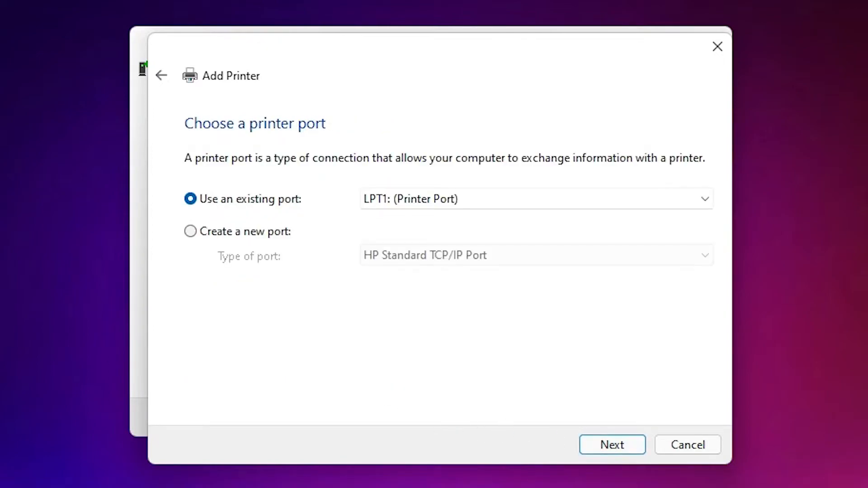
mouse_move(408, 301)
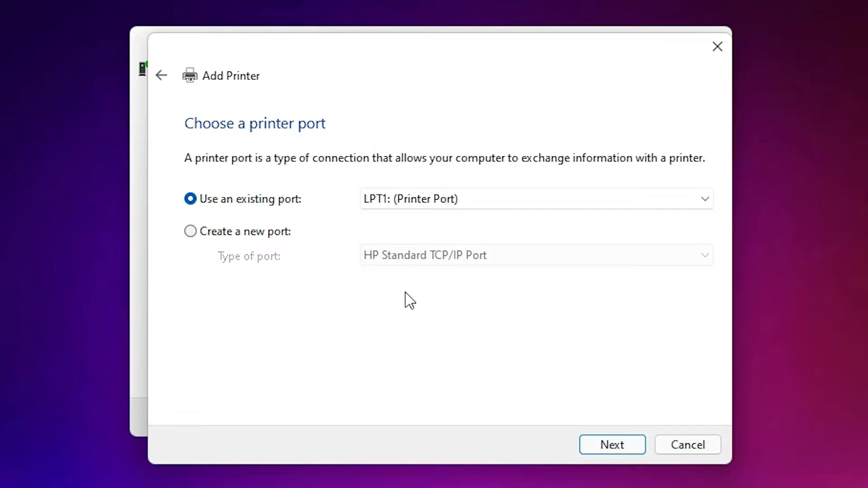
click(534, 199)
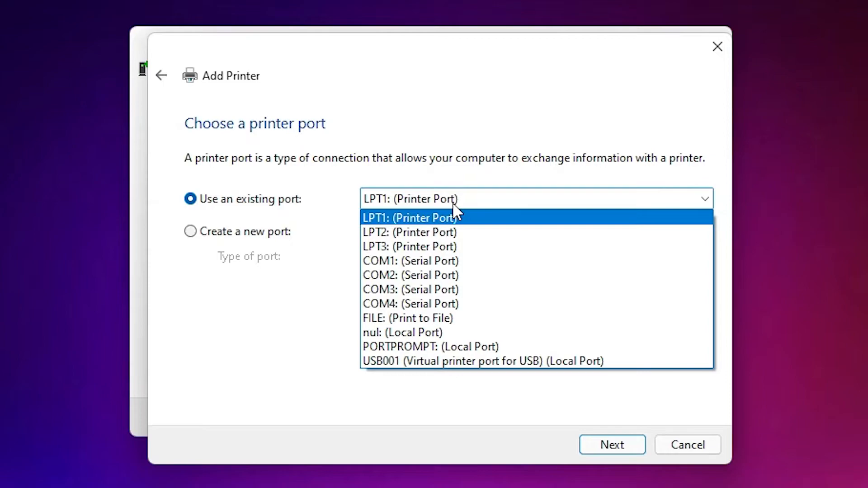
mouse_move(412, 361)
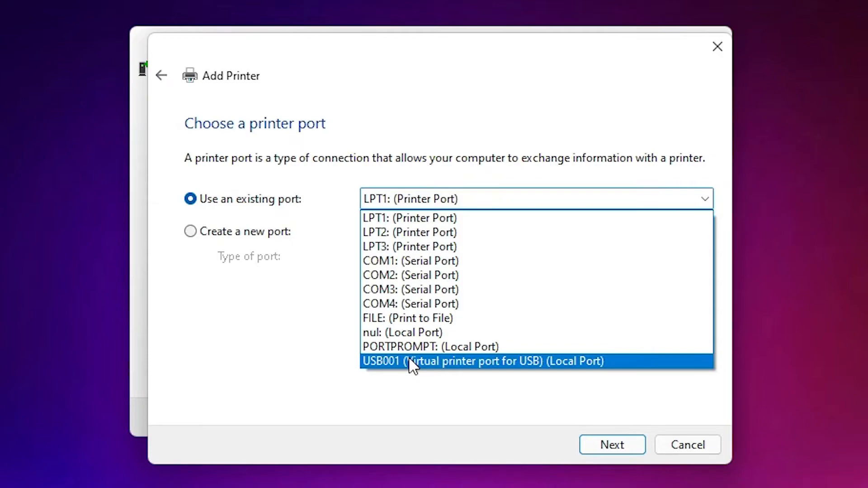
click(482, 361)
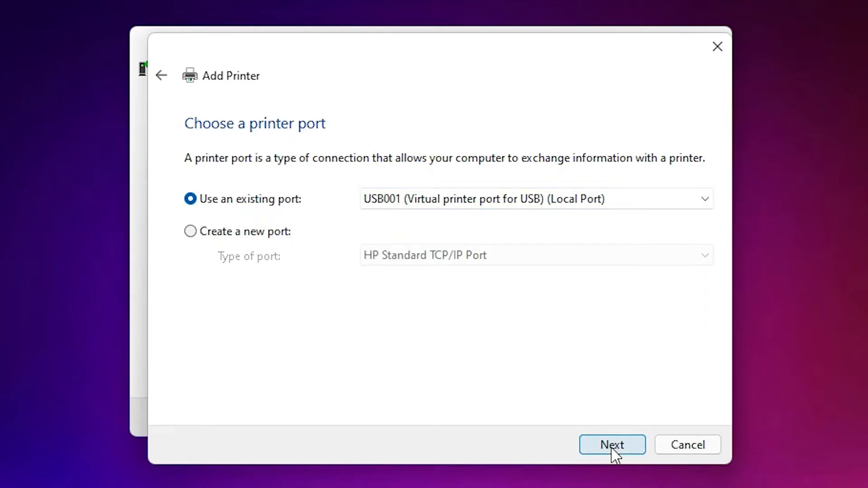
click(612, 445)
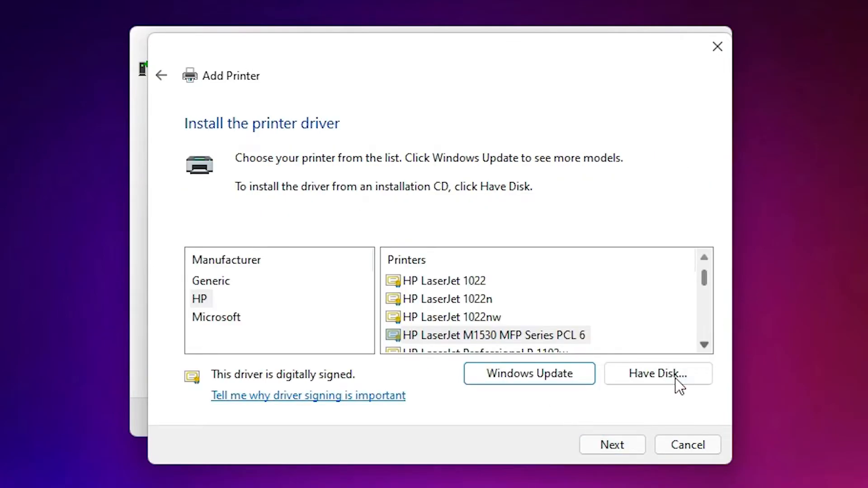
Via Have Disk, load CP1020.inf from the Desktop's extracted LJCP1025 folder into the wizard.
click(657, 374)
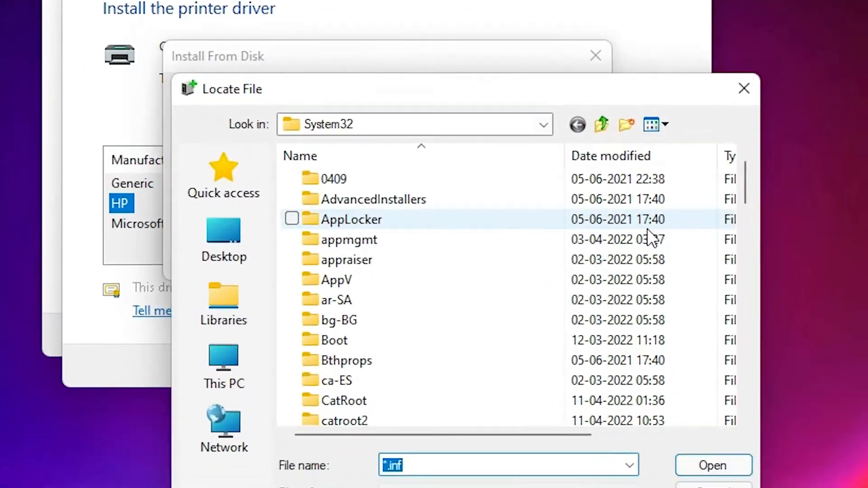
click(224, 240)
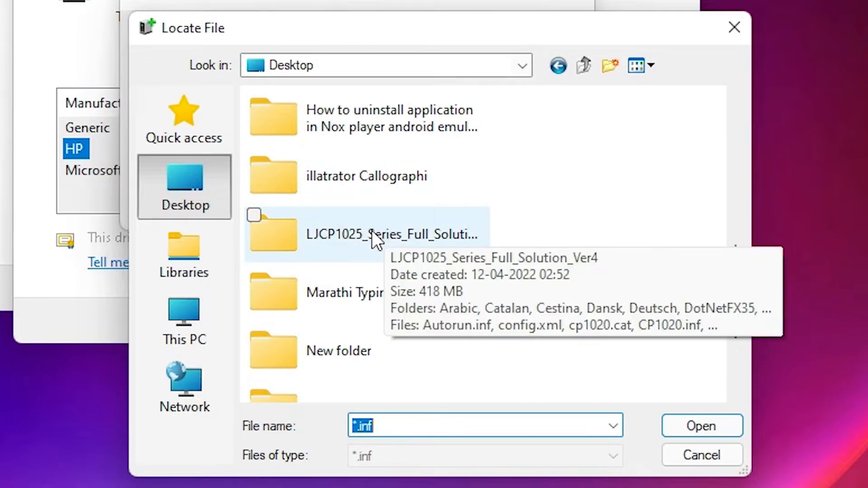
double_click(394, 233)
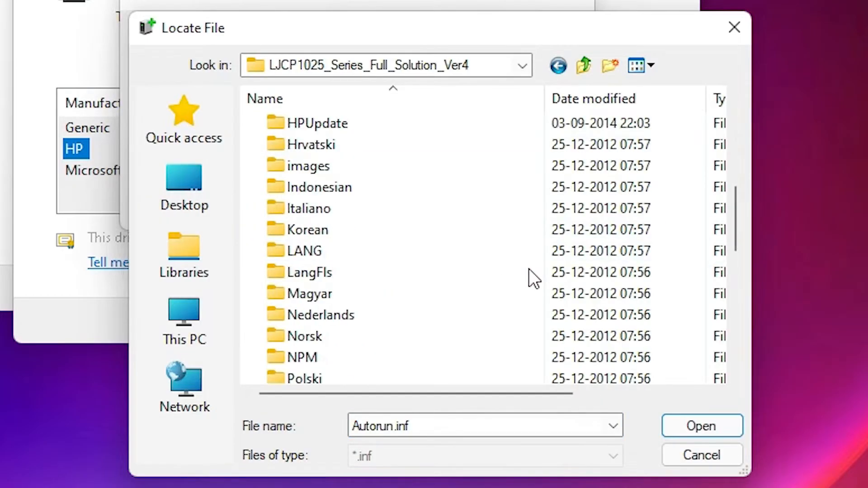
scroll(down, 3)
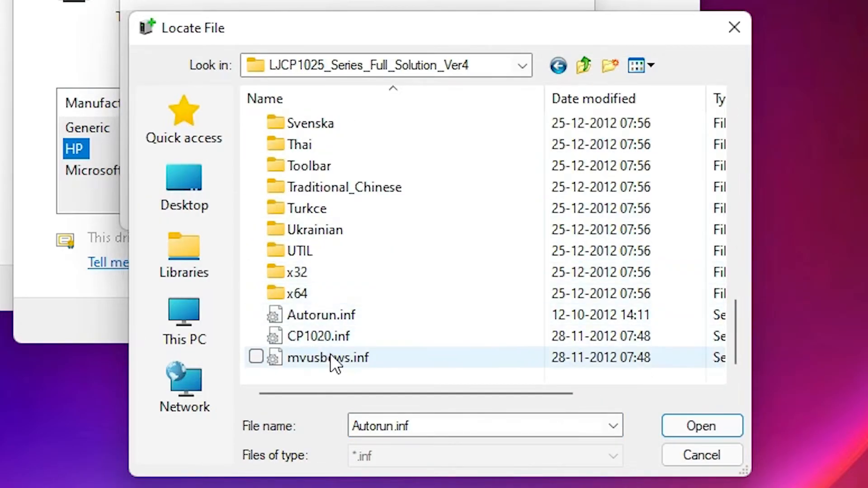
click(321, 315)
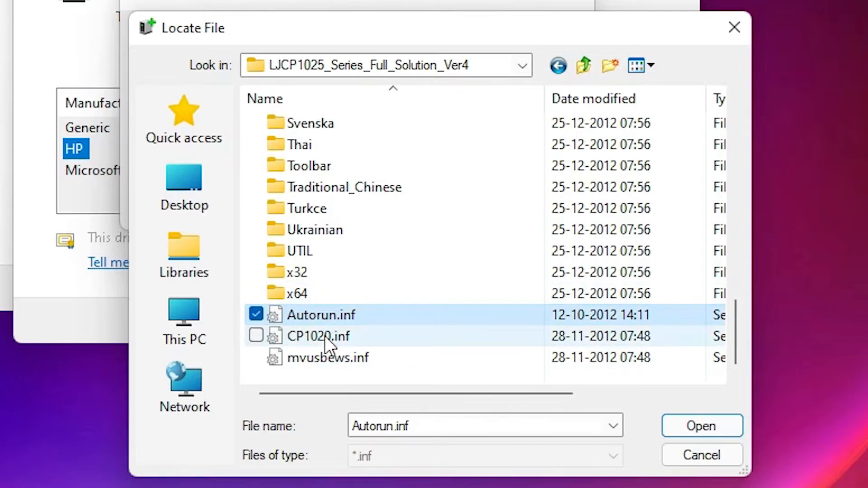
click(319, 337)
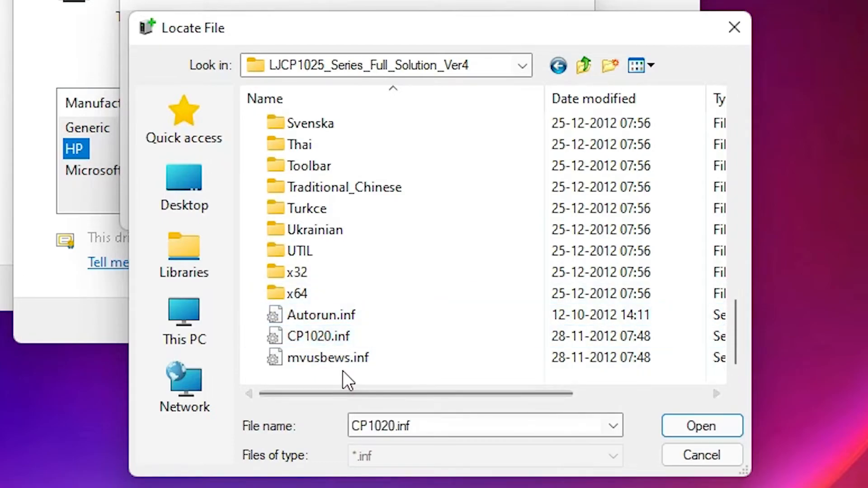
click(321, 337)
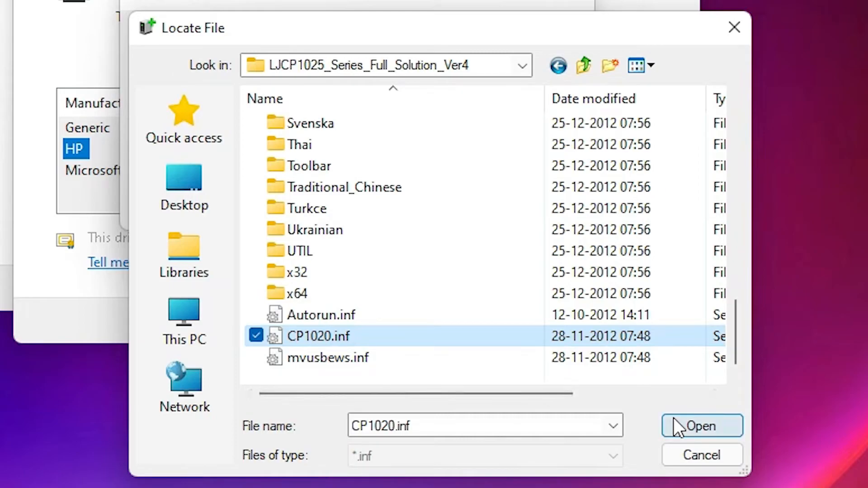
mouse_move(687, 429)
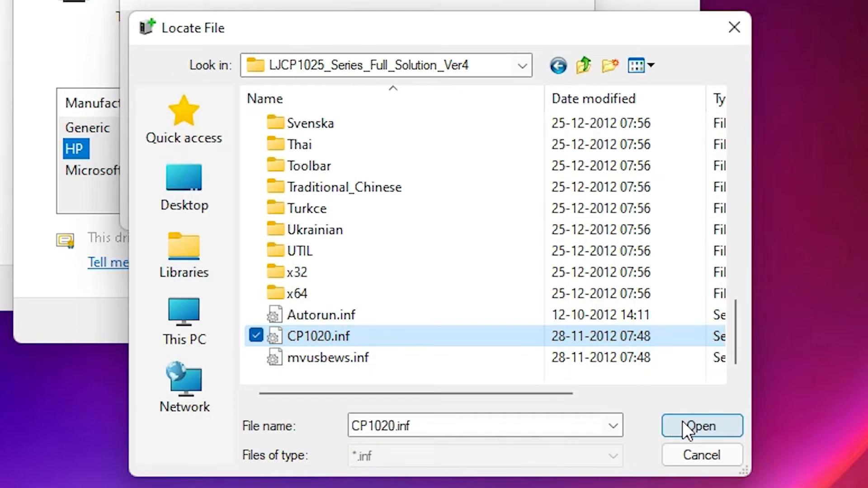
click(702, 426)
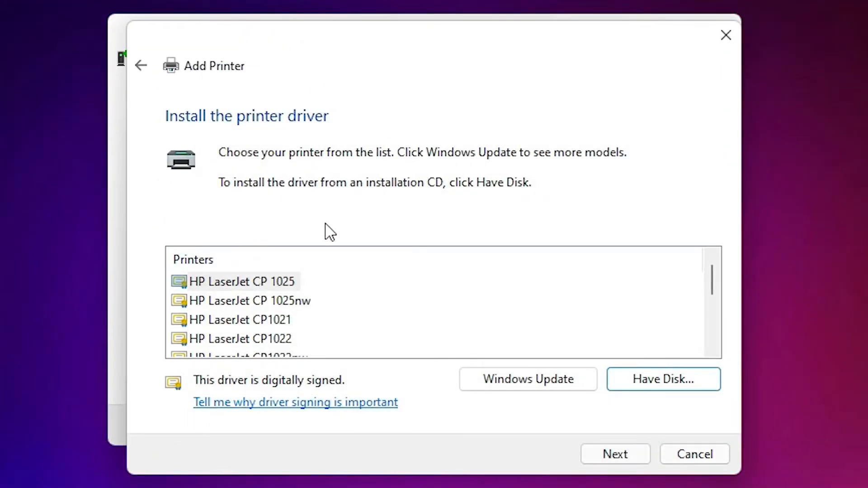
mouse_move(250, 346)
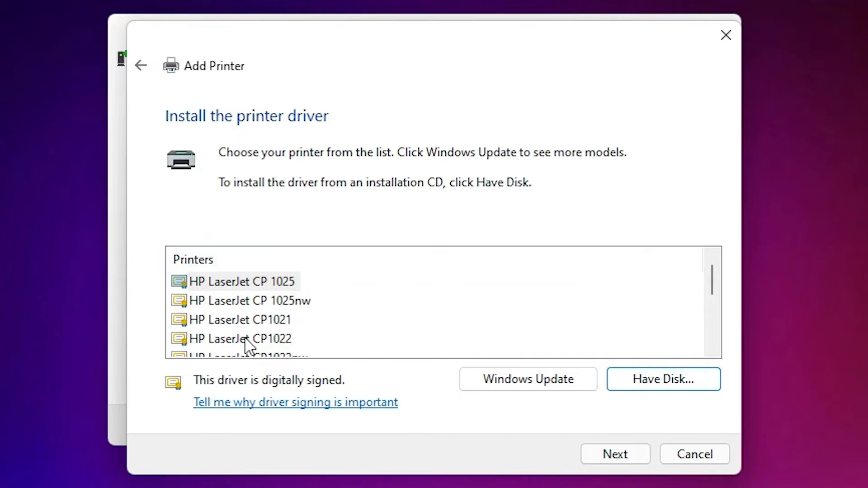
mouse_move(319, 323)
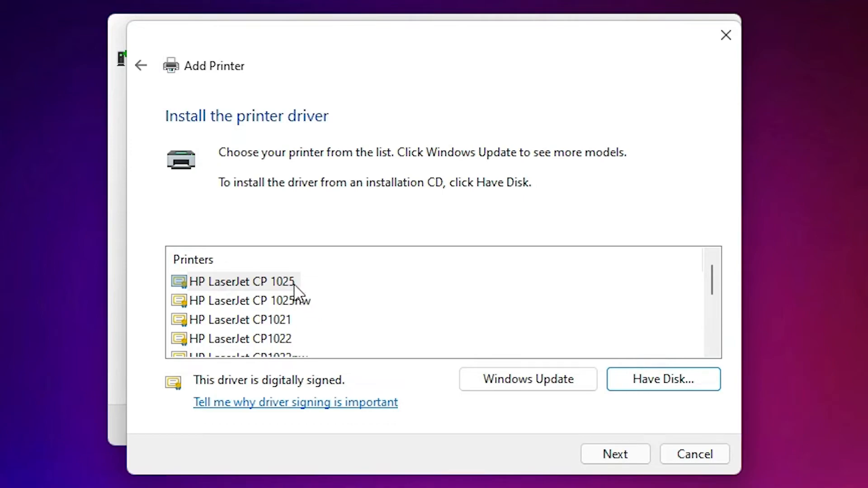
Choose HP LaserJet CP 1025 as the printer model and install its driver.
click(238, 281)
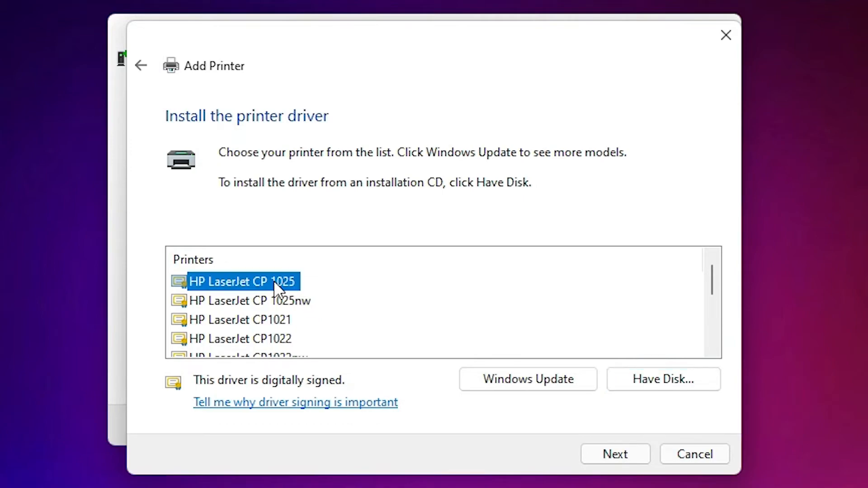
mouse_move(637, 448)
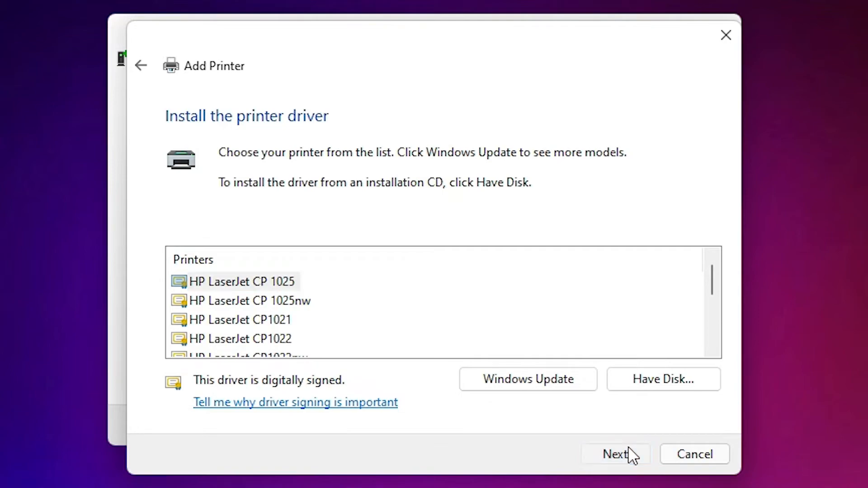
click(615, 454)
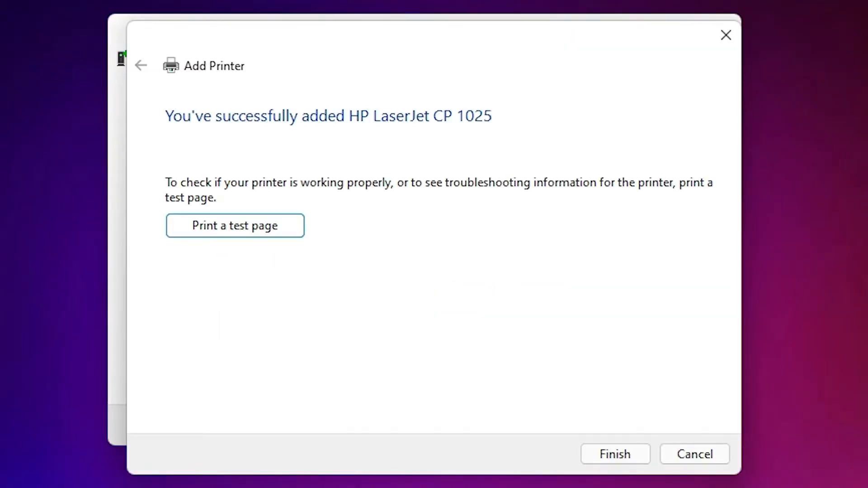
mouse_move(176, 187)
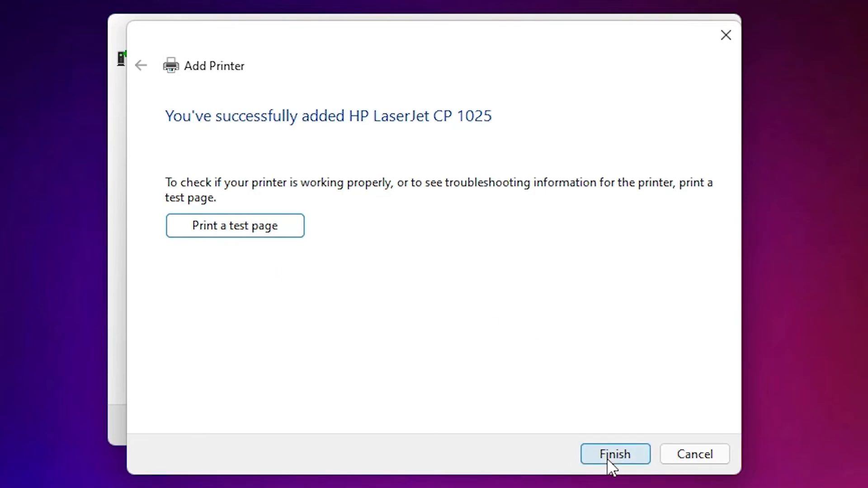
Finish the wizard so HP LaserJet CP 1025 appears in Devices and Printers.
click(615, 454)
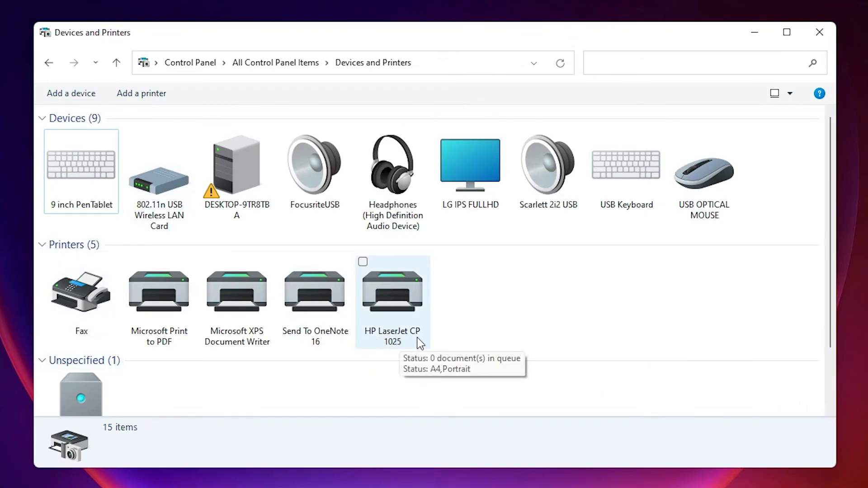
mouse_move(396, 349)
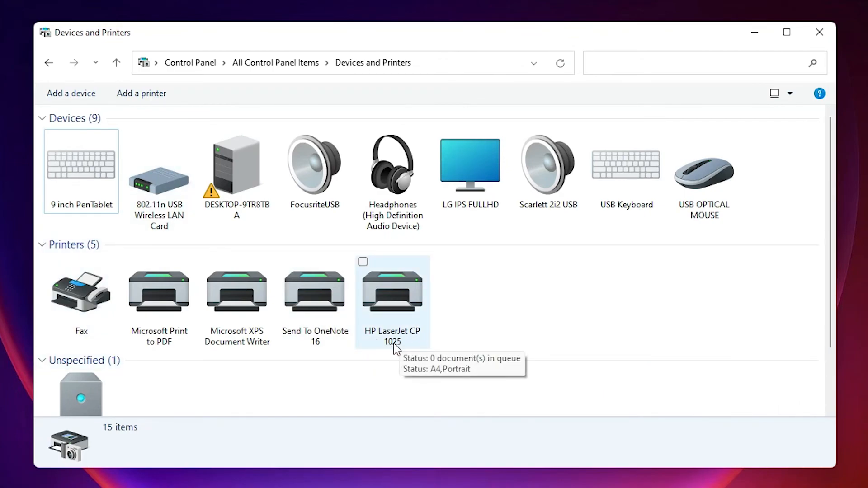
mouse_move(428, 346)
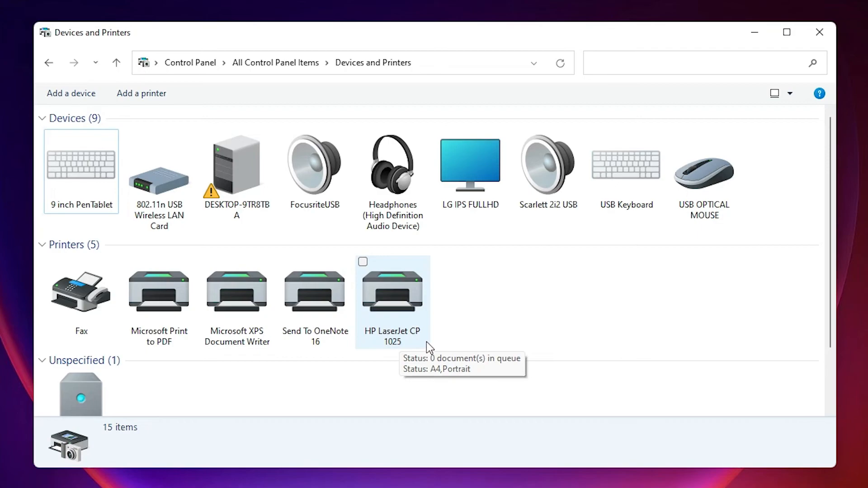